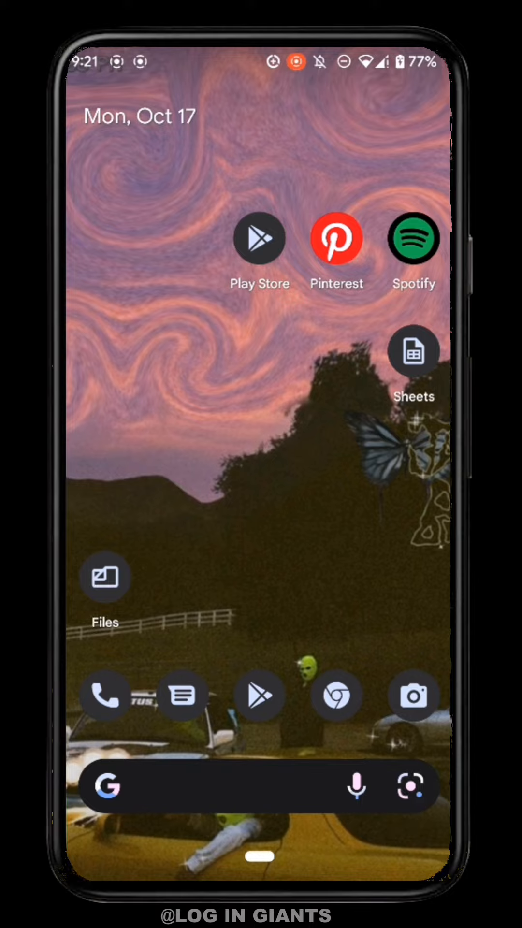
Launch Google Play and open Manage apps & device, showing 20 pending updates
click(259, 238)
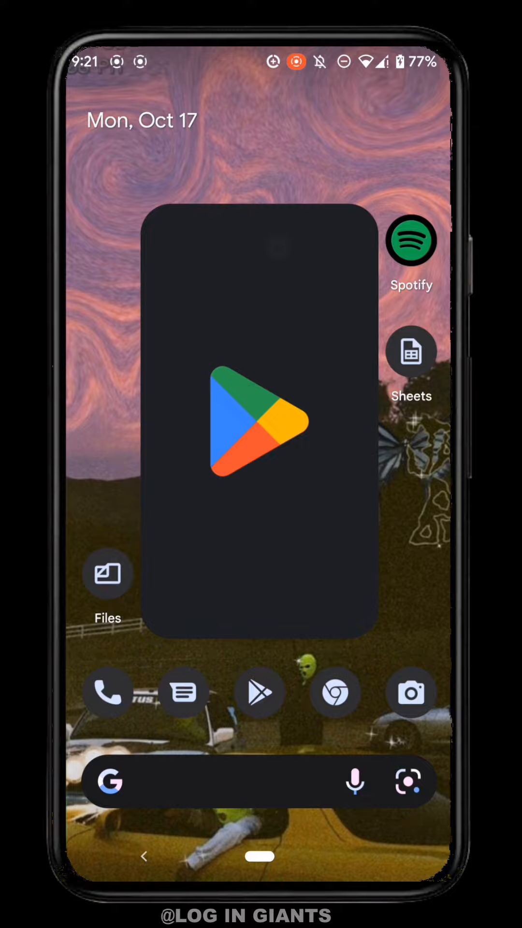
click(258, 422)
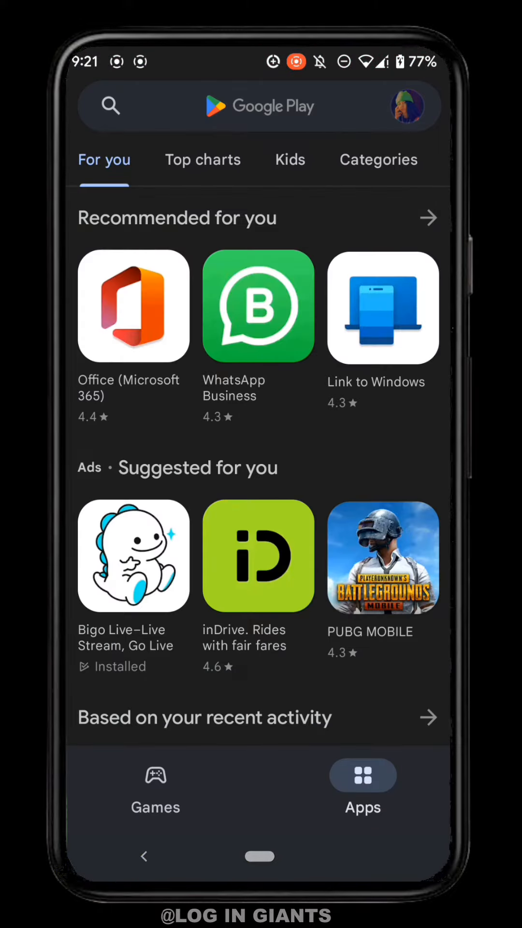
click(407, 106)
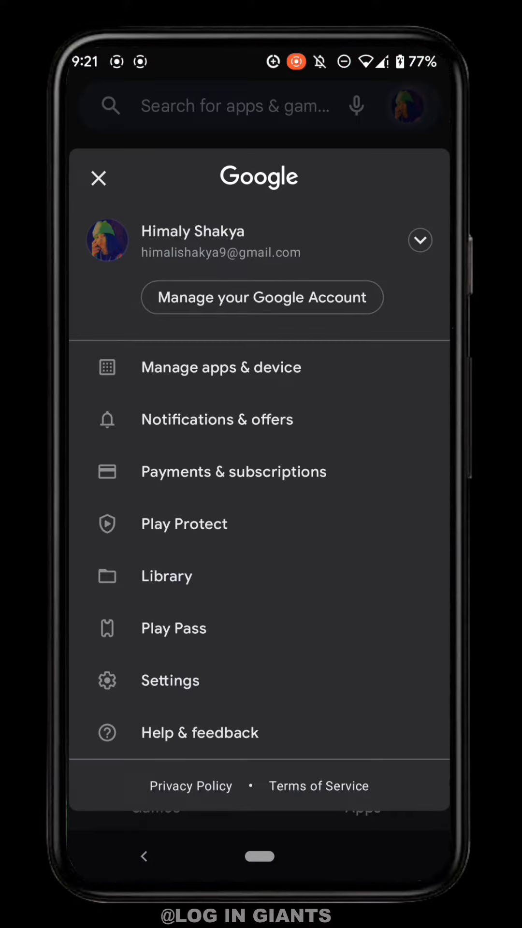
click(272, 367)
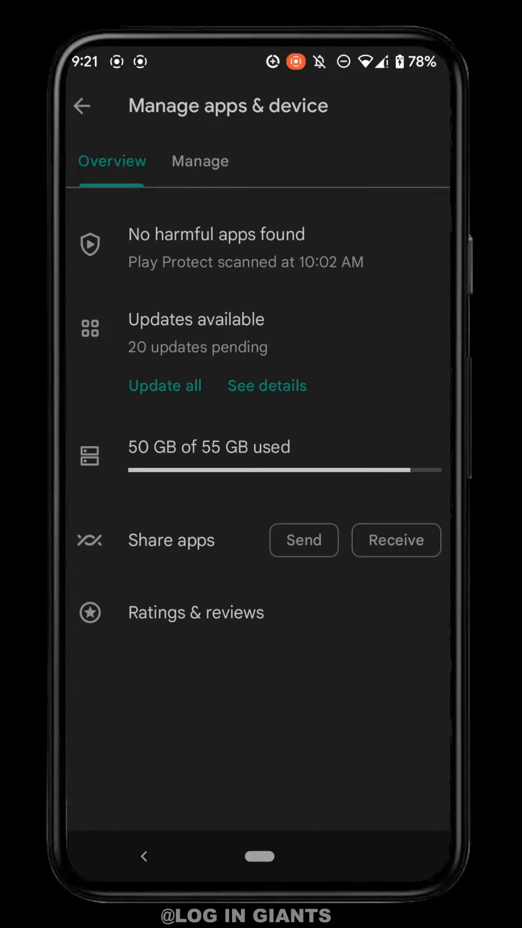
click(267, 385)
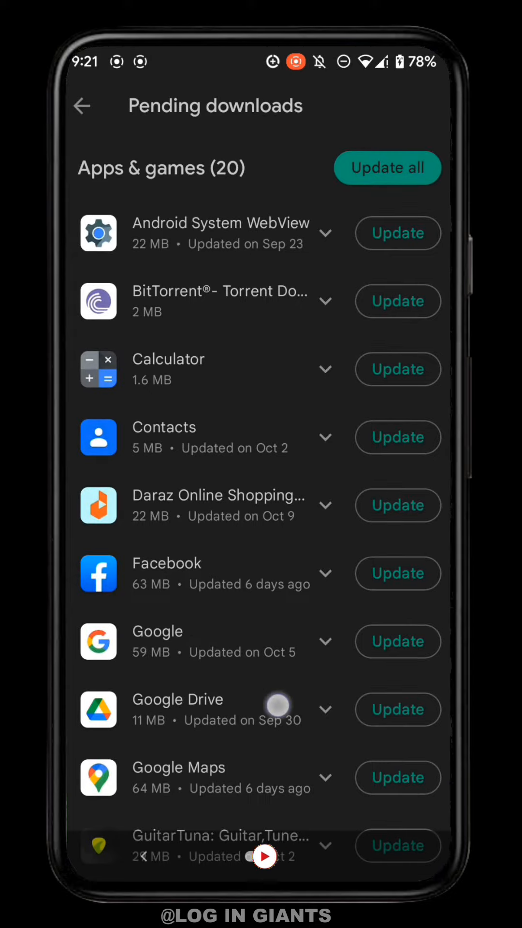
scroll(down, 3)
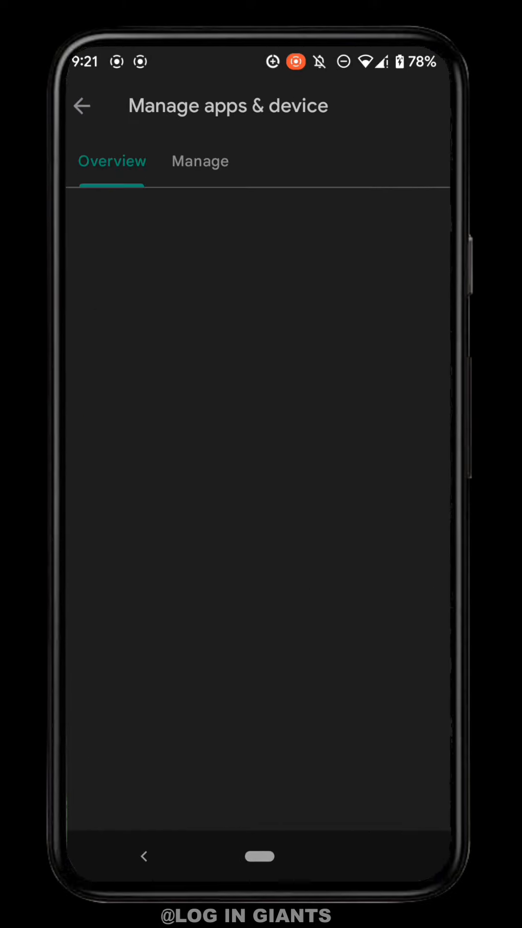
Find Bigo Live in the installed-apps list, open it to sign-in, then go home
click(200, 160)
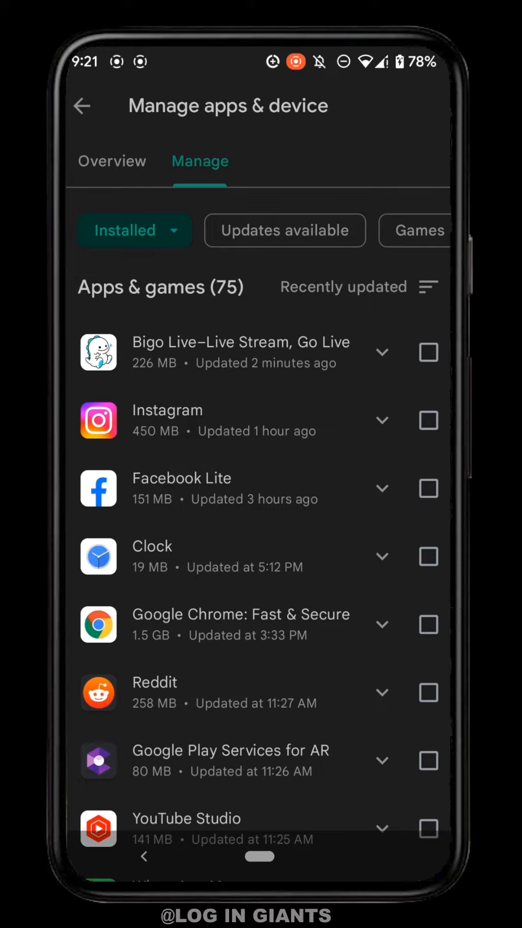
click(240, 352)
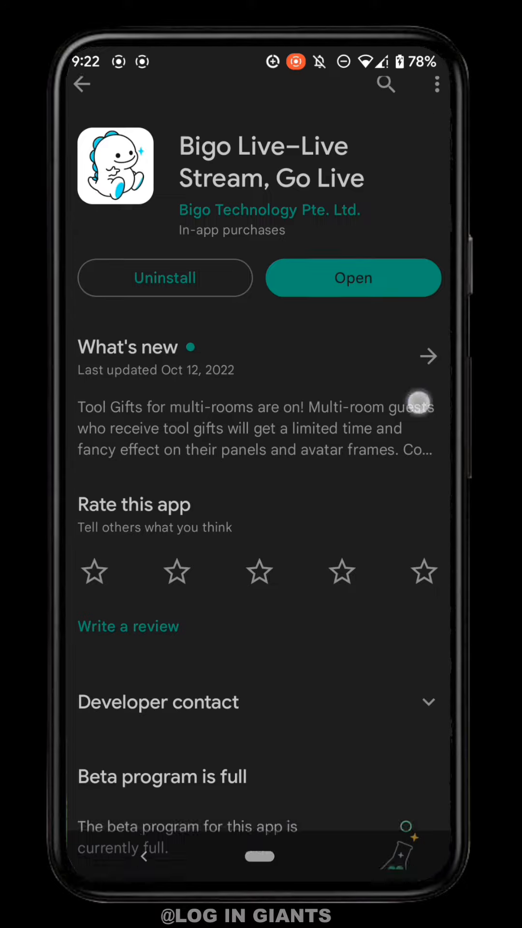
click(352, 277)
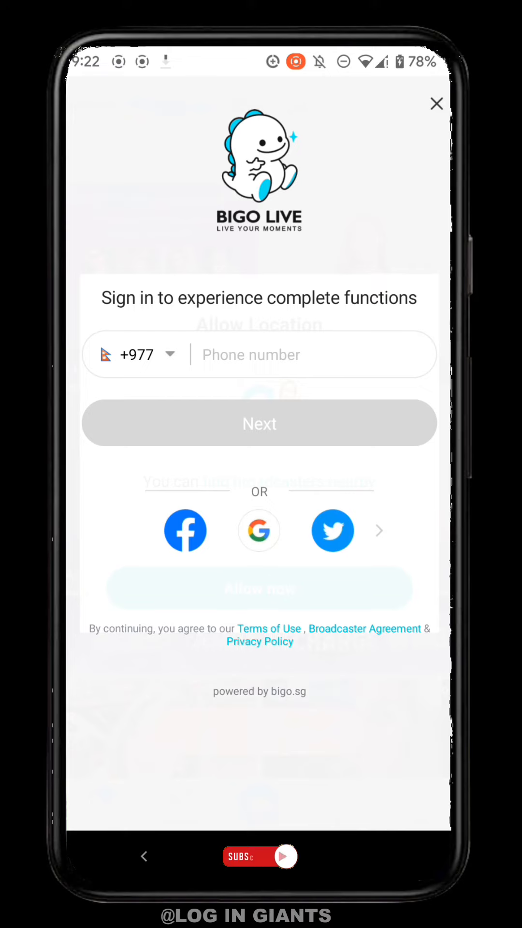
click(435, 103)
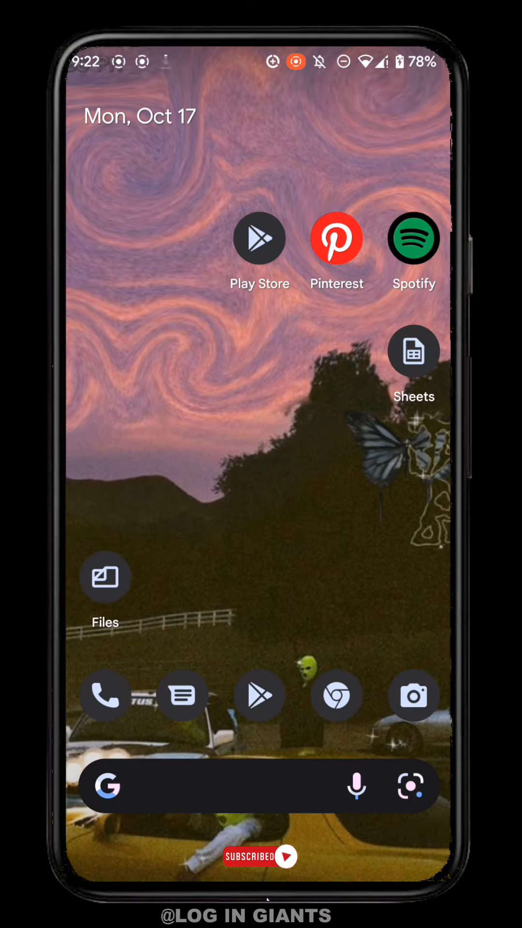